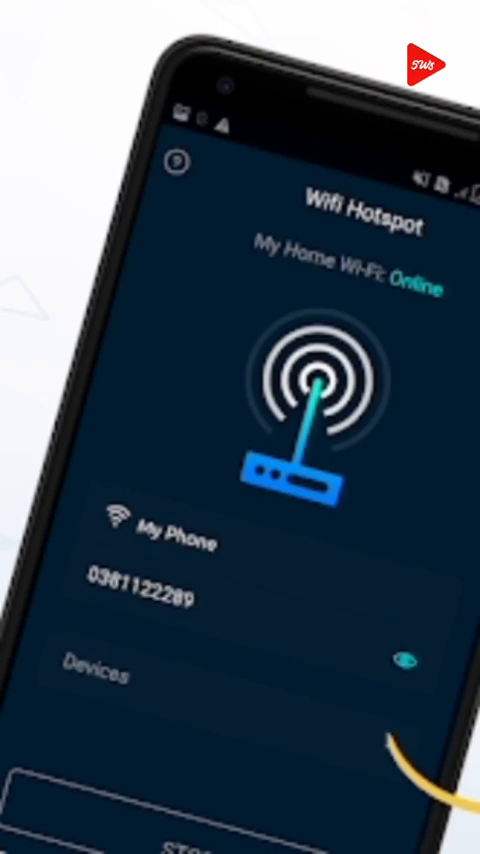
Search Google Play Store for 'ex file manager' and confirm EX File Manager is installed
click(240, 832)
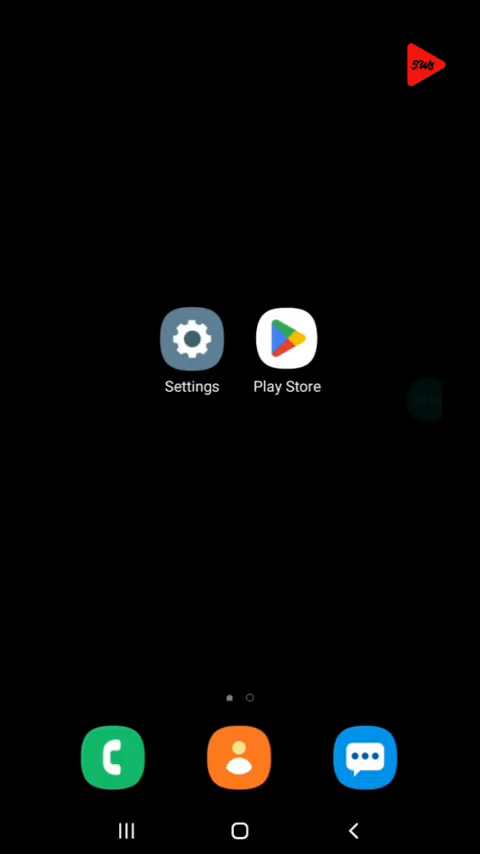
click(286, 338)
text(ex fil)
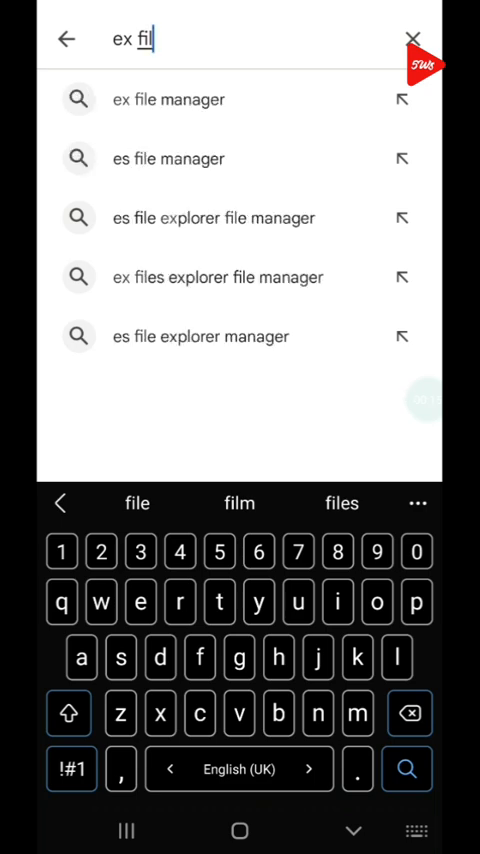
click(168, 100)
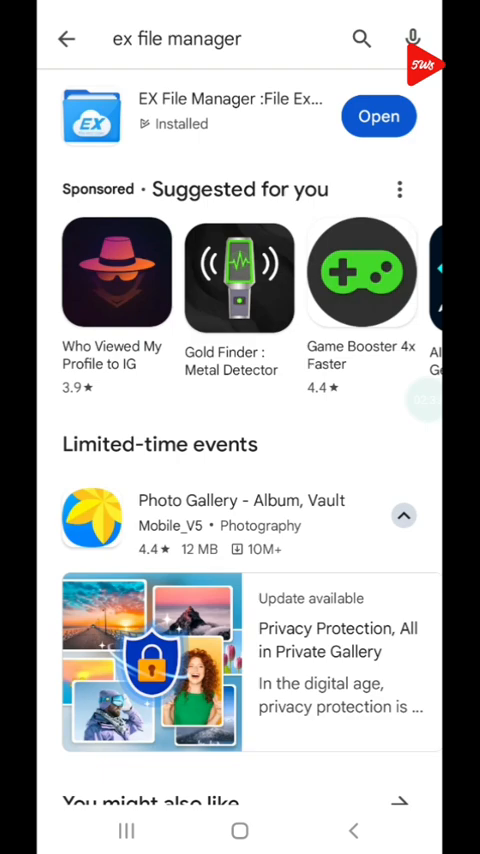
click(240, 832)
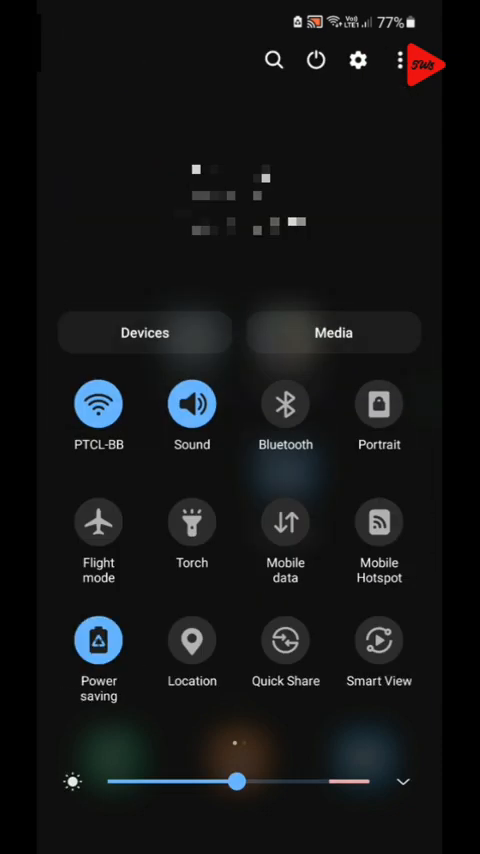
Turn Wi-Fi off and Mobile Hotspot on from Quick Settings, then go to phone Settings
click(284, 640)
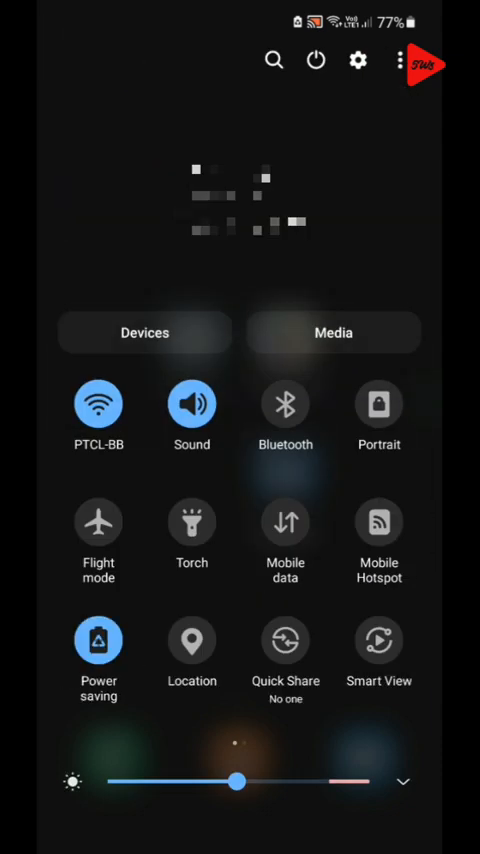
click(98, 404)
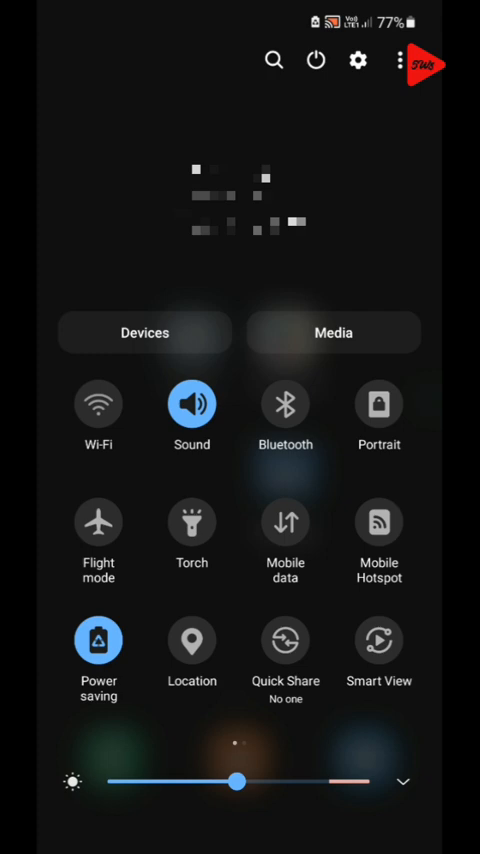
click(378, 524)
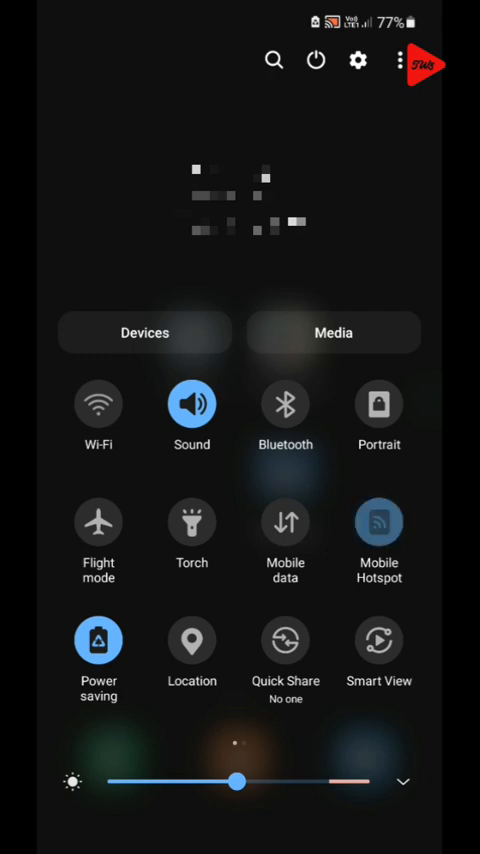
click(378, 524)
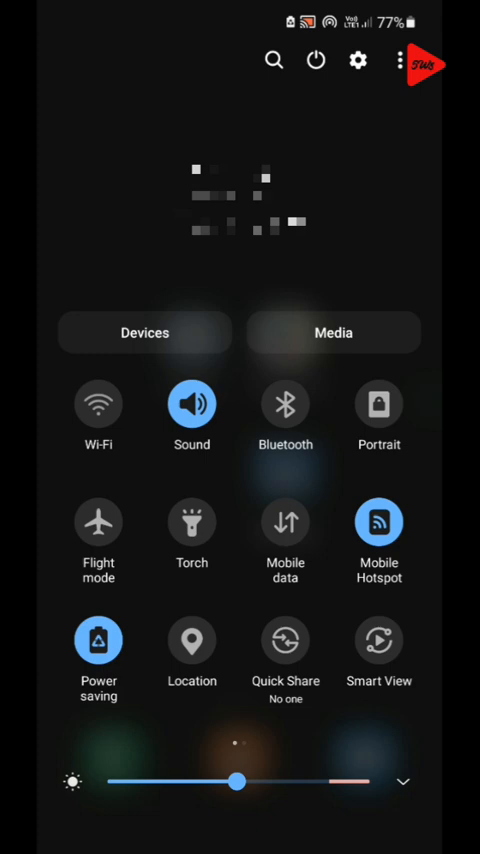
click(358, 60)
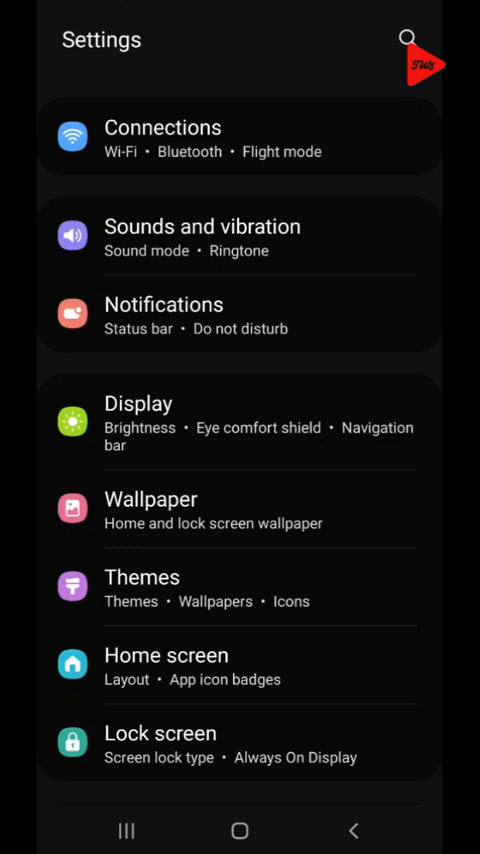
click(240, 140)
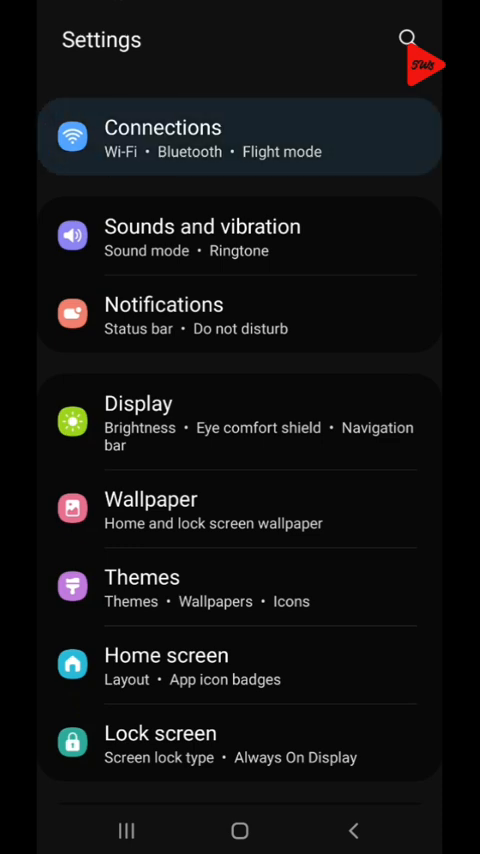
click(240, 136)
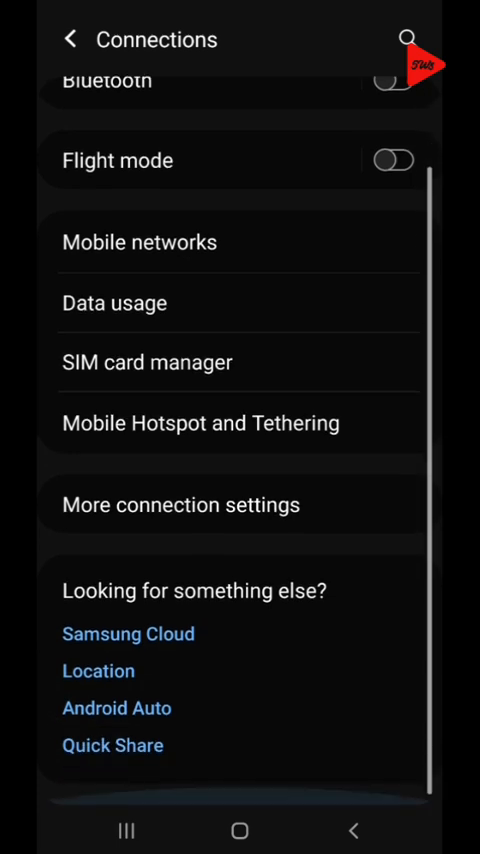
click(200, 422)
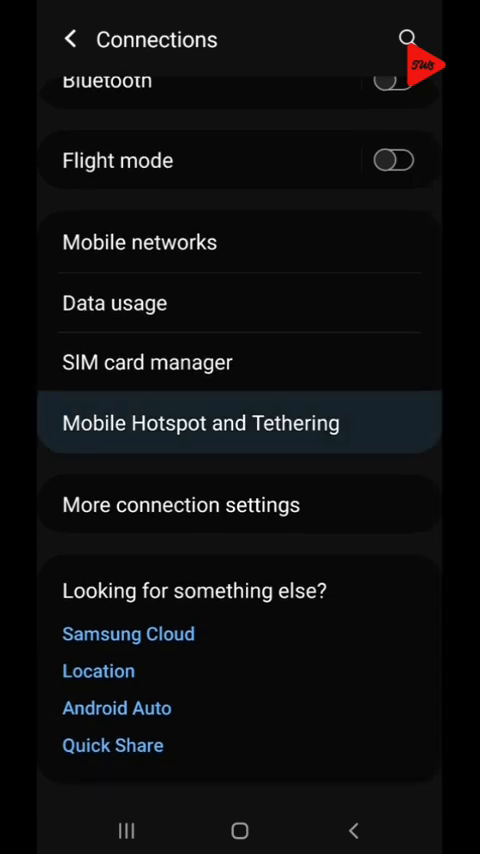
click(200, 422)
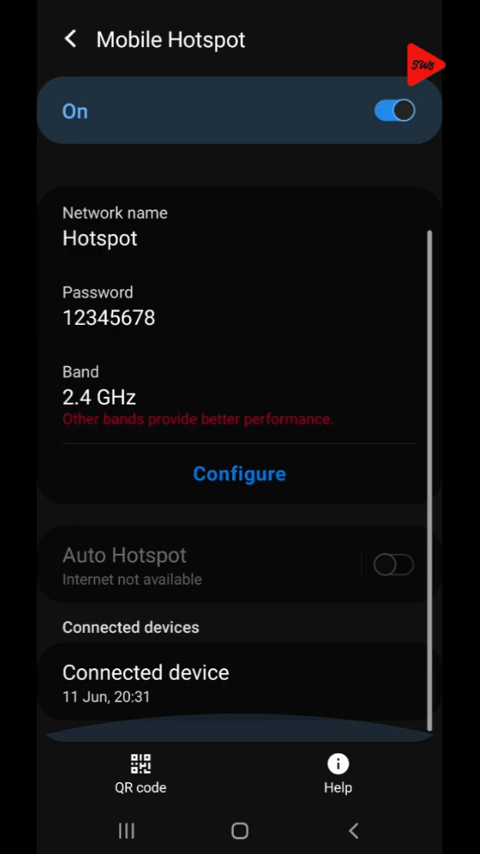
click(240, 472)
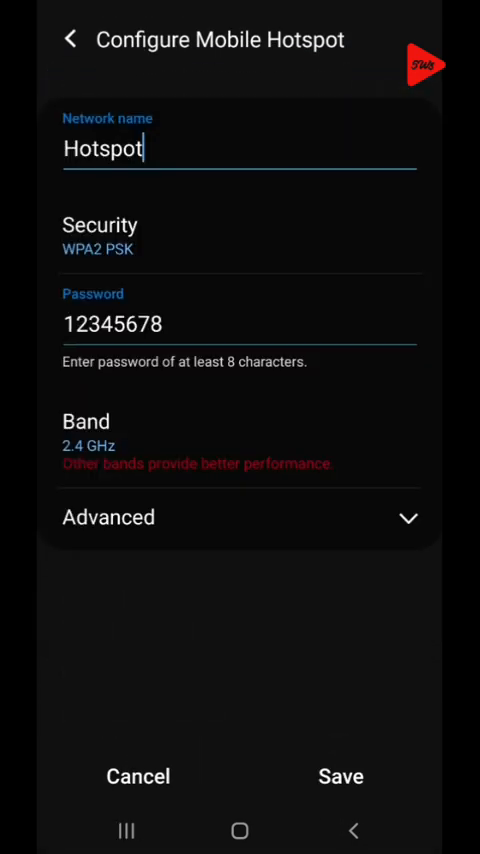
click(240, 148)
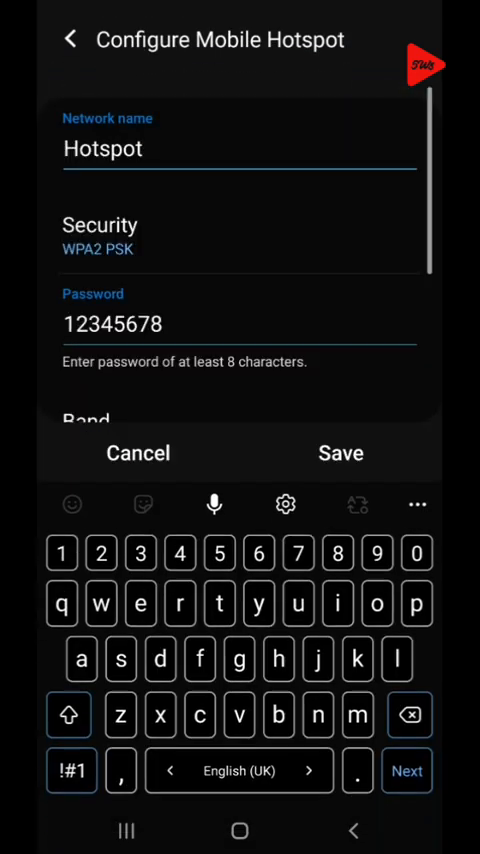
scroll(up, 3)
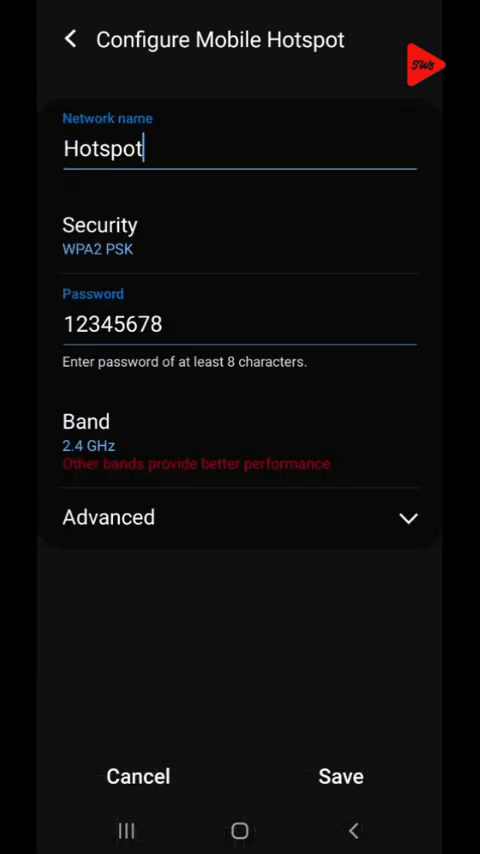
click(340, 776)
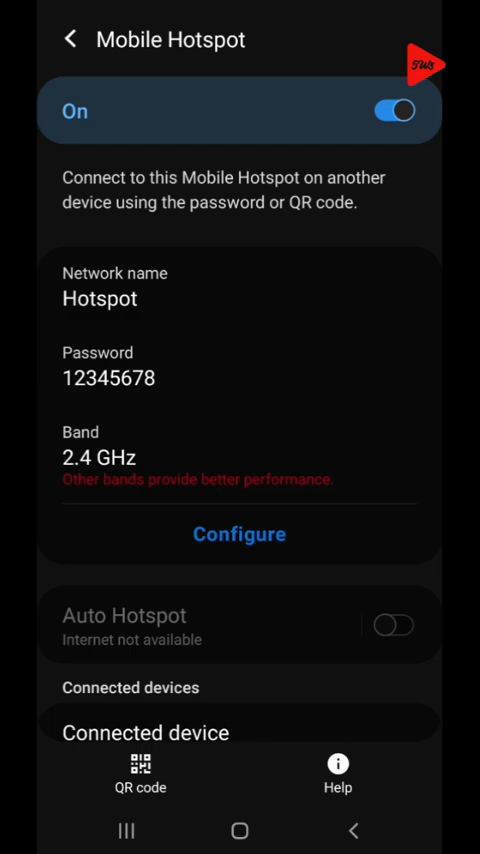
click(240, 832)
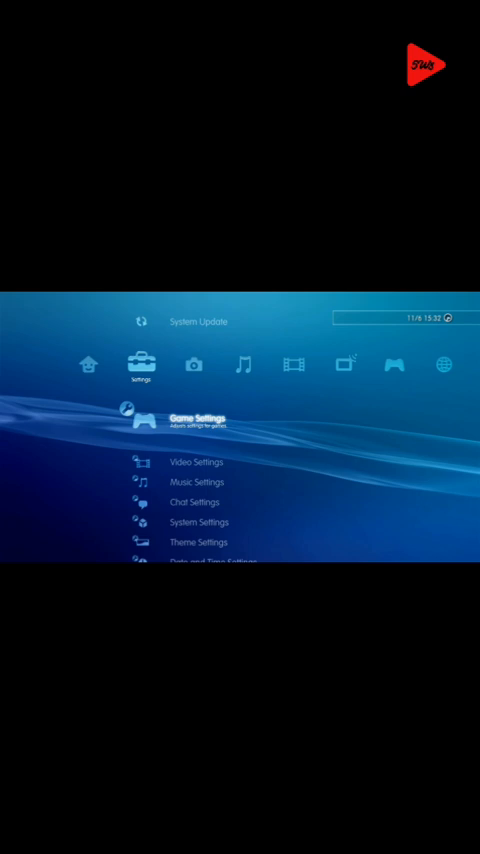
Run the PS3 network connection and view its connection status with the IP address
scroll(down, 3)
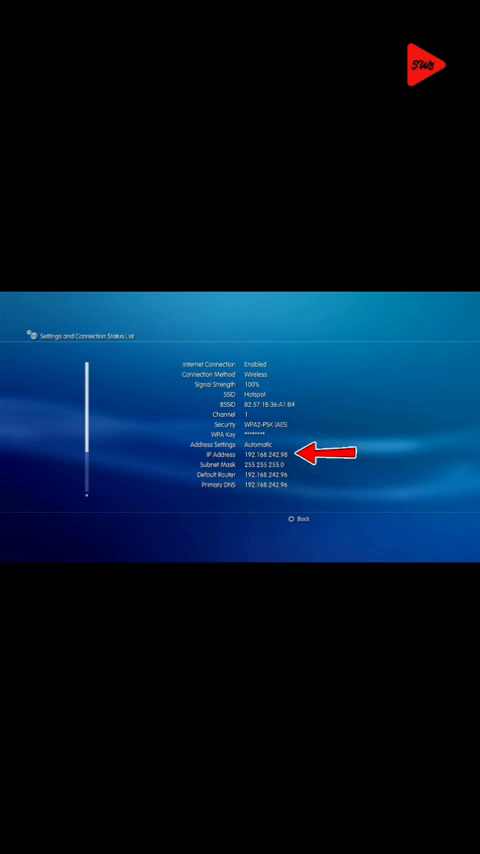
Close the PS3 connection status screen and return to the phone home screen
click(292, 520)
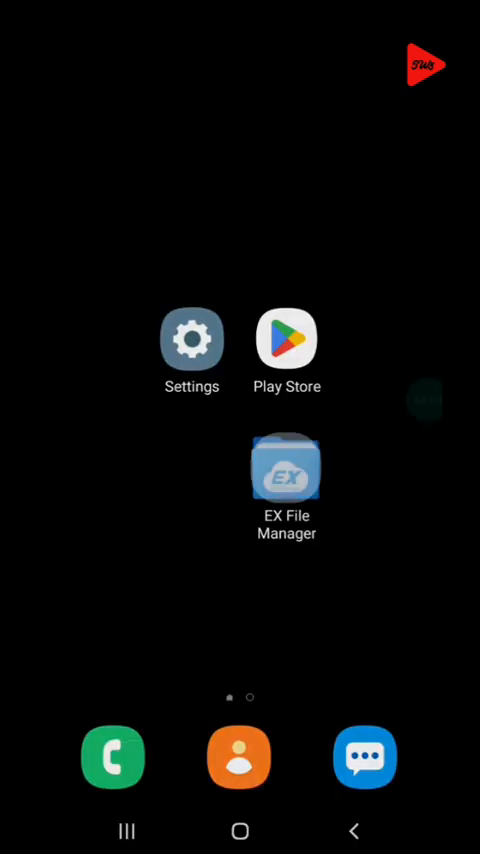
Launch EX File Manager and grant it access to all files
click(288, 480)
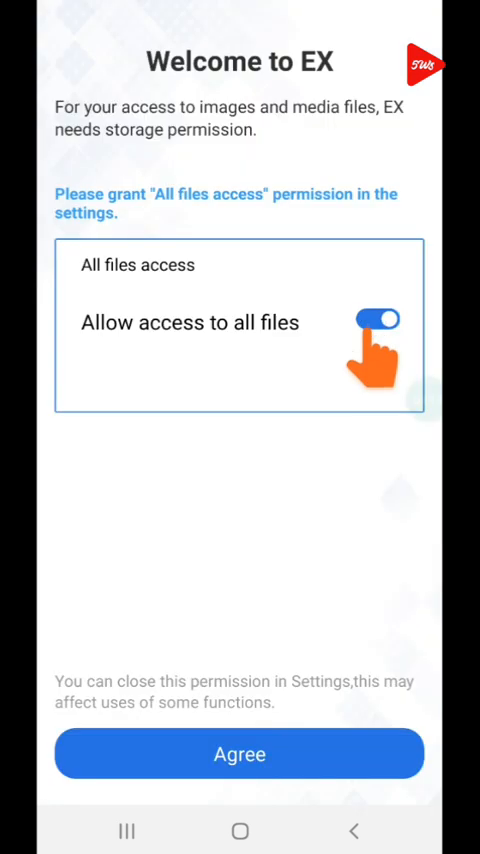
click(240, 752)
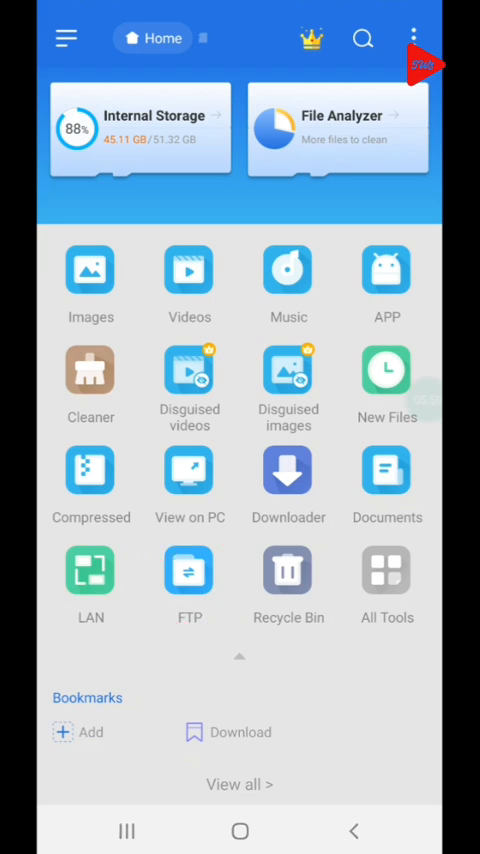
Add an anonymous FTP server for the PS3 at 192.168.242.98 and save it
click(188, 572)
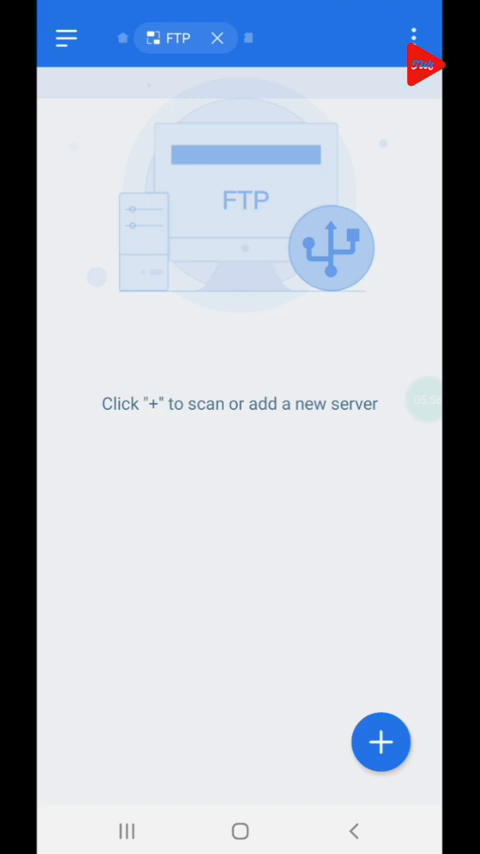
click(380, 742)
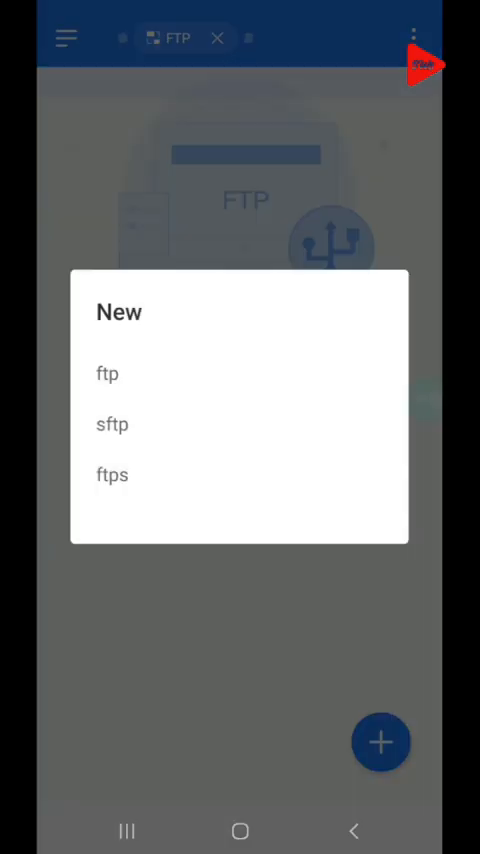
click(106, 372)
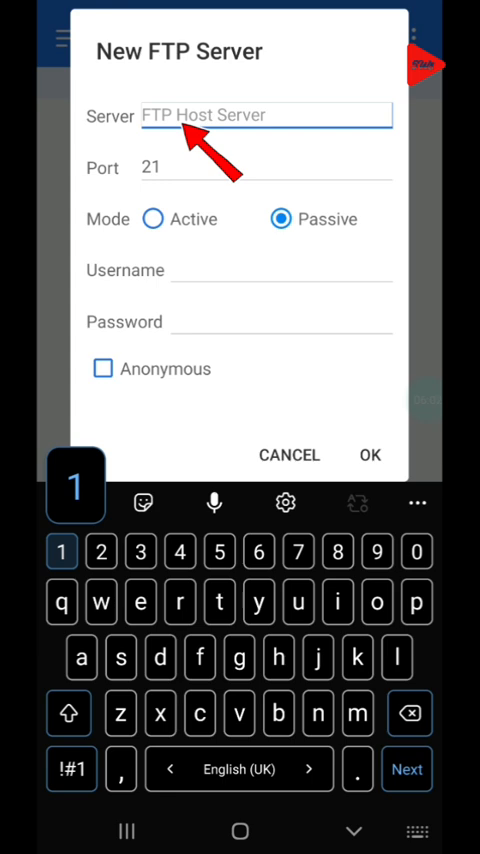
text(192.)
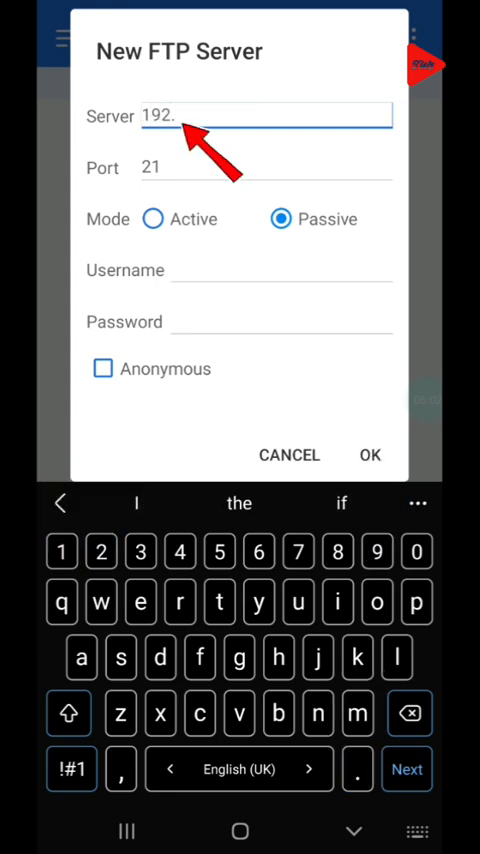
text(168.)
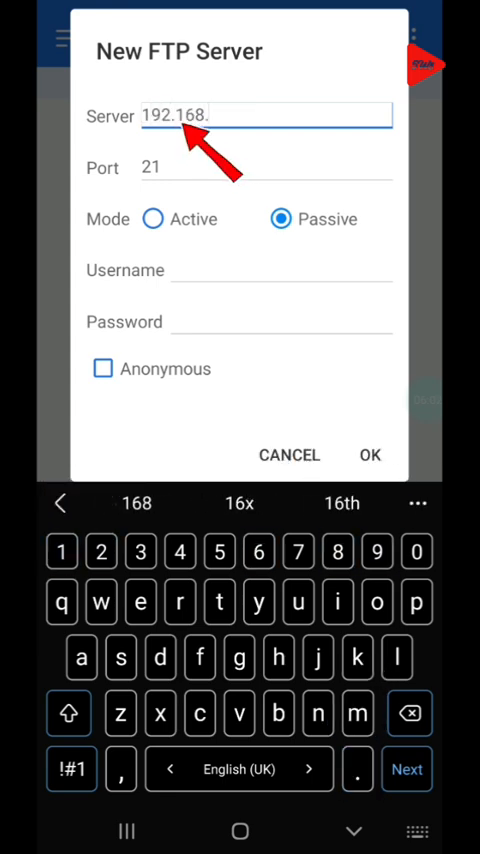
text(242.98)
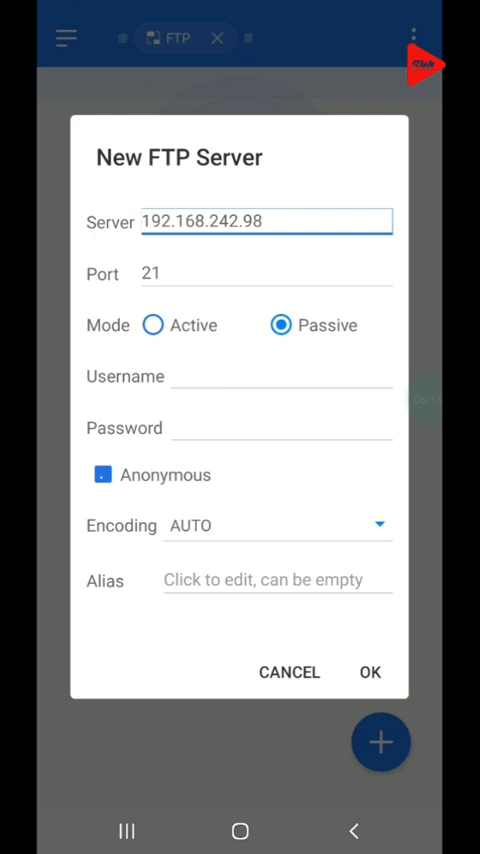
click(370, 672)
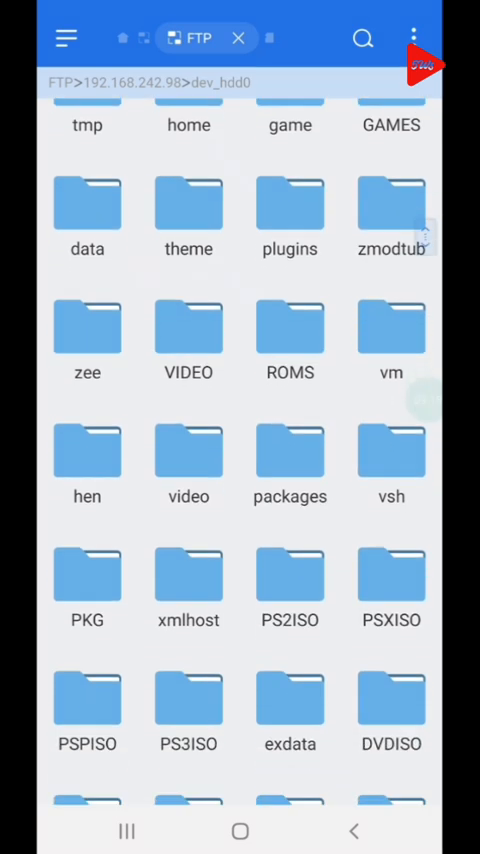
Browse the PS3's dev_hdd0 folder listing GAMES, PS3ISO and PKG over FTP
scroll(down, 3)
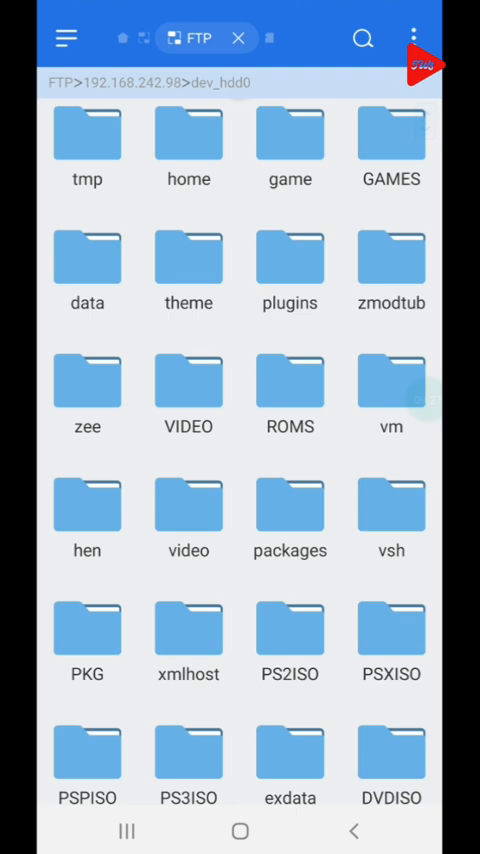
double_click(390, 140)
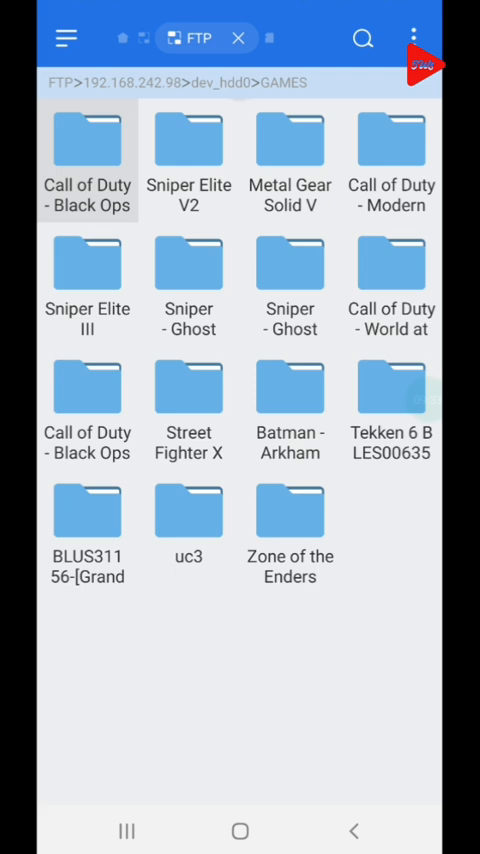
double_click(88, 140)
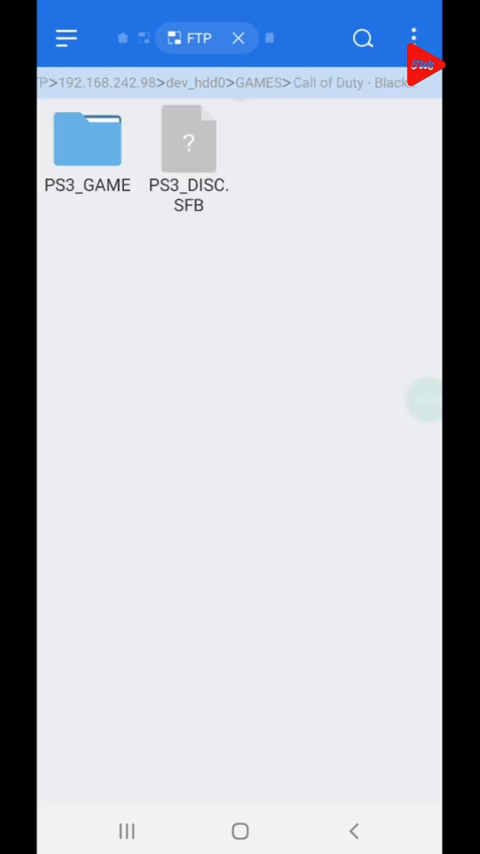
click(352, 830)
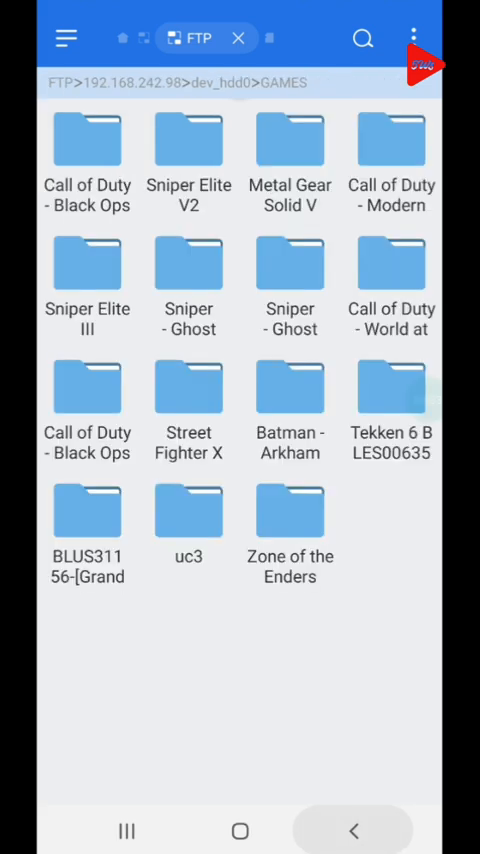
click(352, 832)
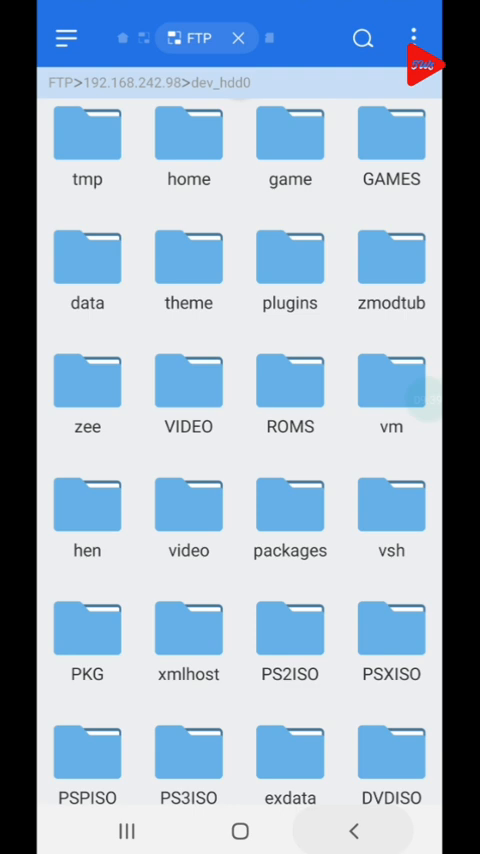
click(352, 832)
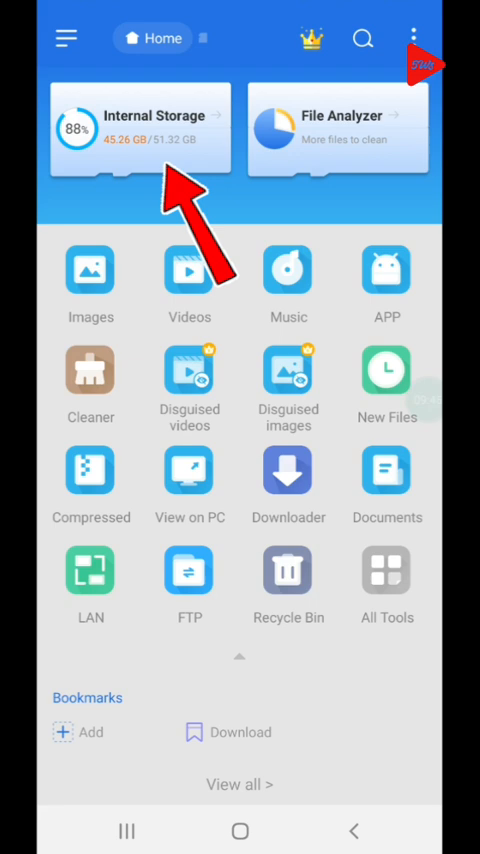
Copy the Sniper - Ghost folder from the phone's internal PS3 GAMES folder
click(140, 130)
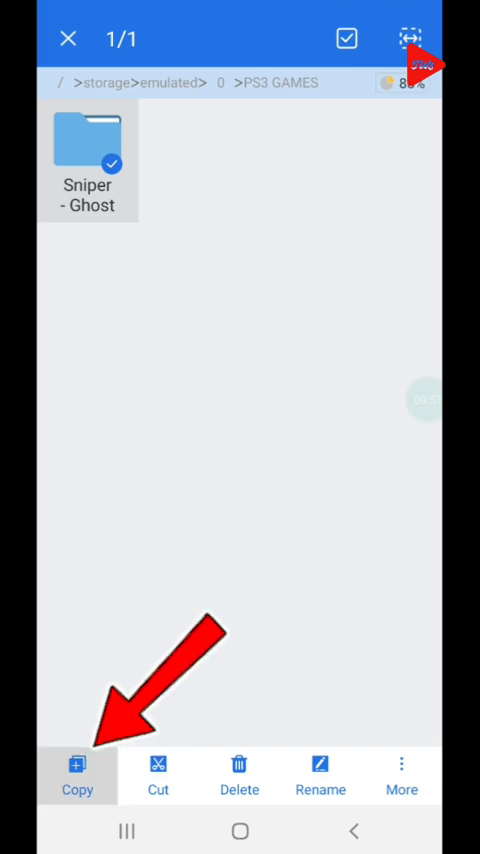
click(76, 776)
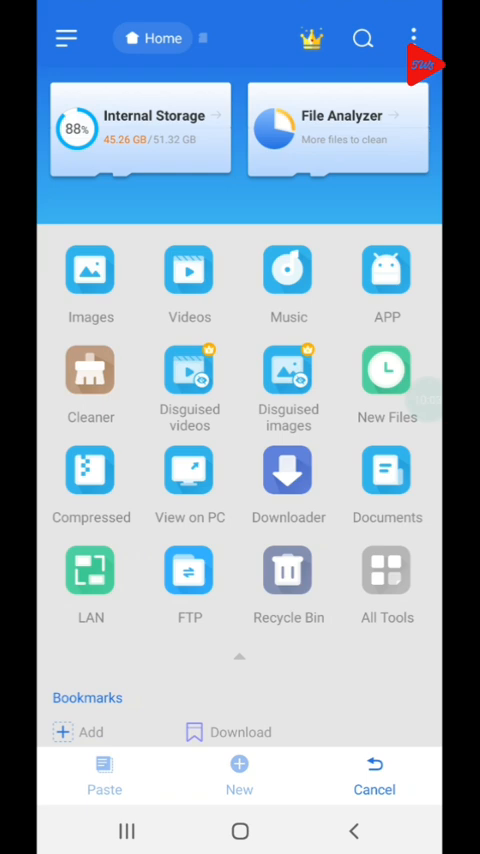
Paste the Sniper - Ghost folder into dev_hdd0/GAMES on the 192.168.242.98 PS3 server
click(188, 572)
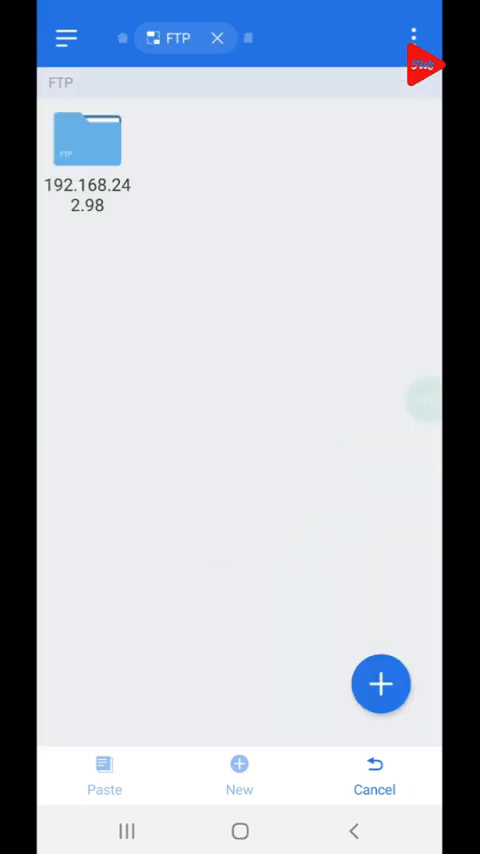
double_click(86, 140)
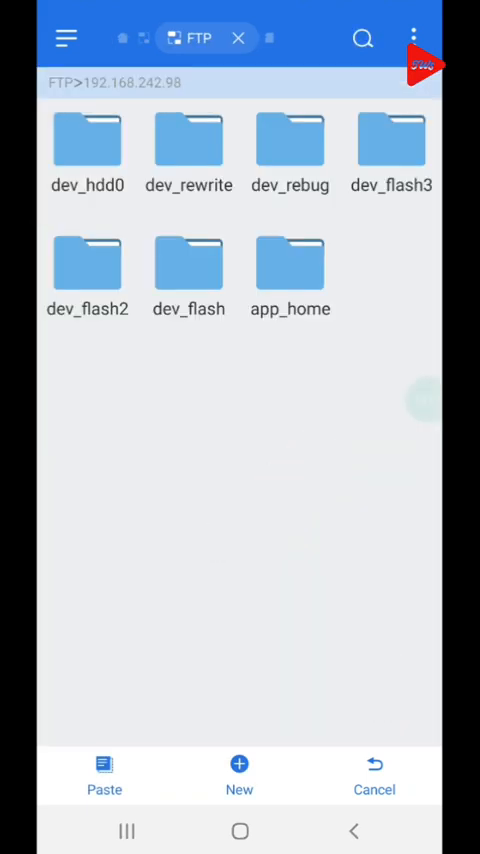
click(86, 140)
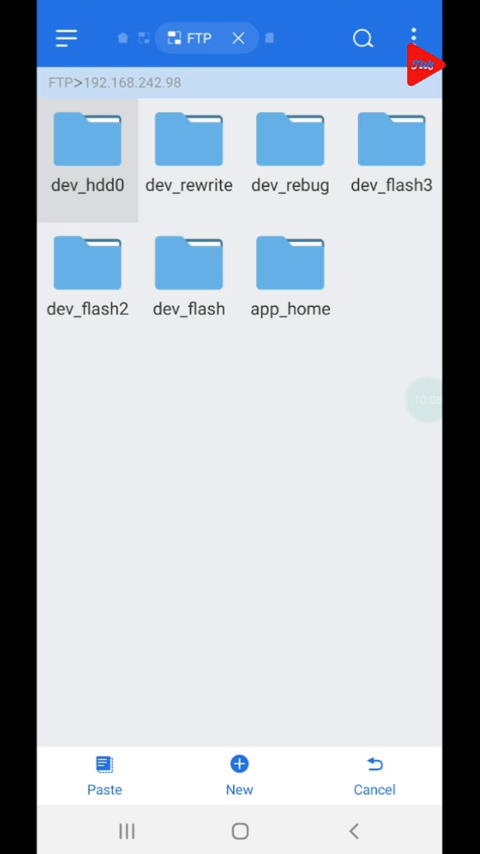
double_click(88, 138)
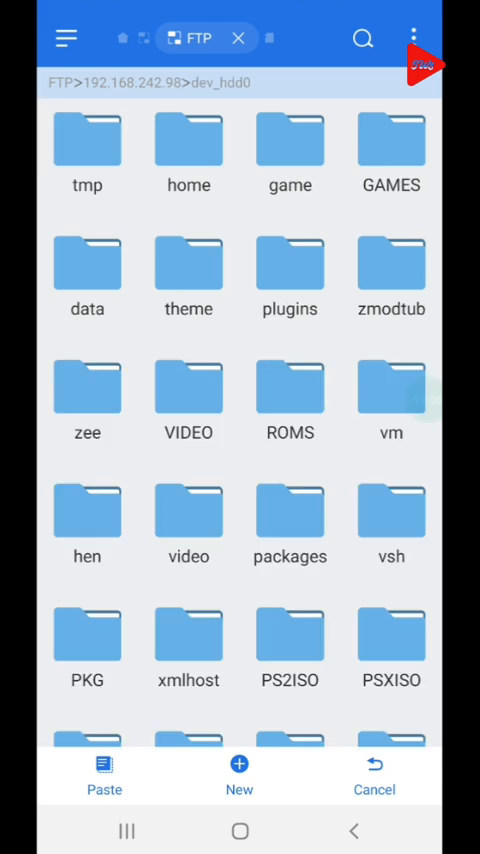
double_click(390, 140)
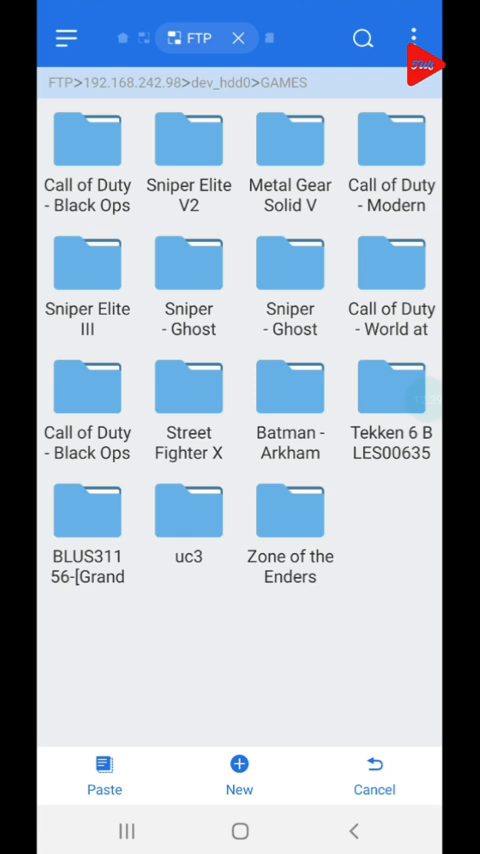
click(374, 776)
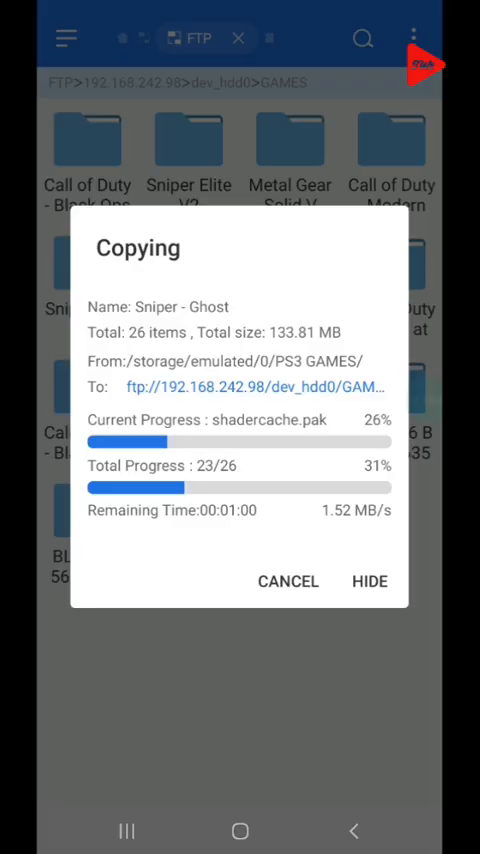
Cancel the in-progress copy of Sniper - Ghost to dev_hdd0/GAMES on the PS3
click(288, 580)
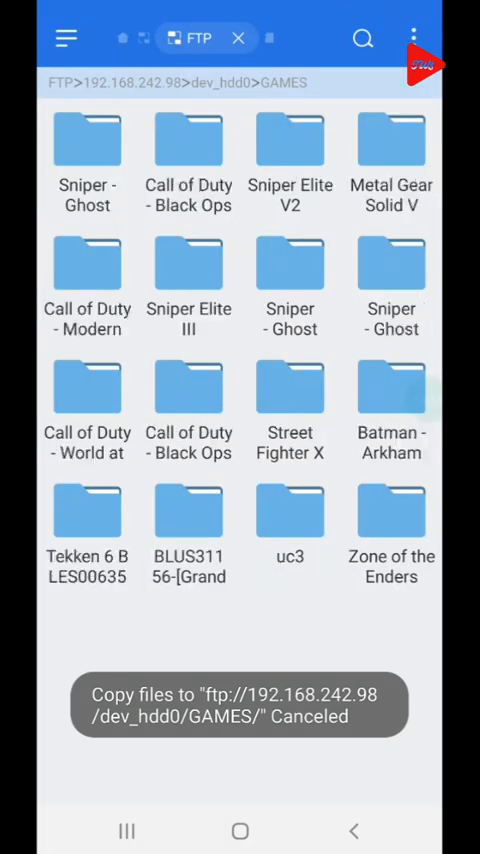